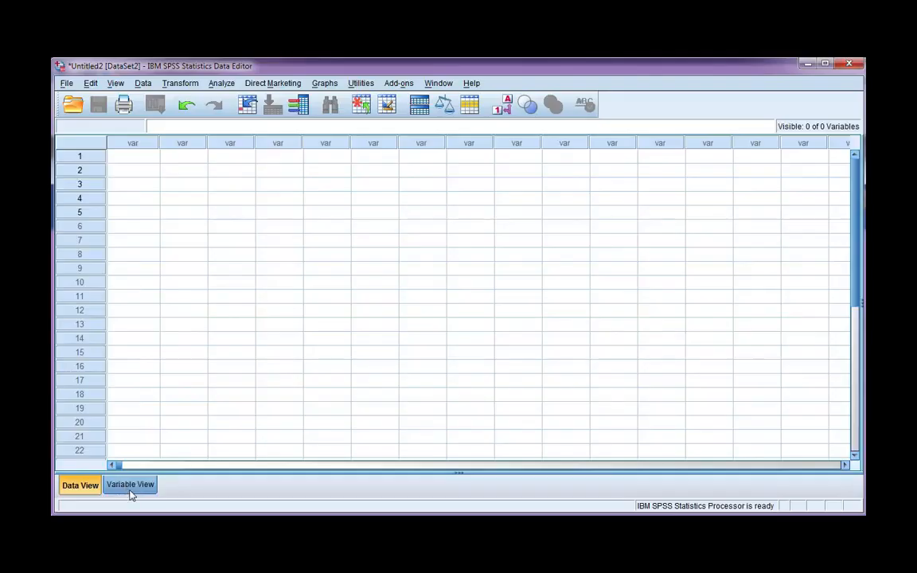
- In Variable View, add variable Role with 0 decimals and label 'Participant role at university'
left_click(130, 485)
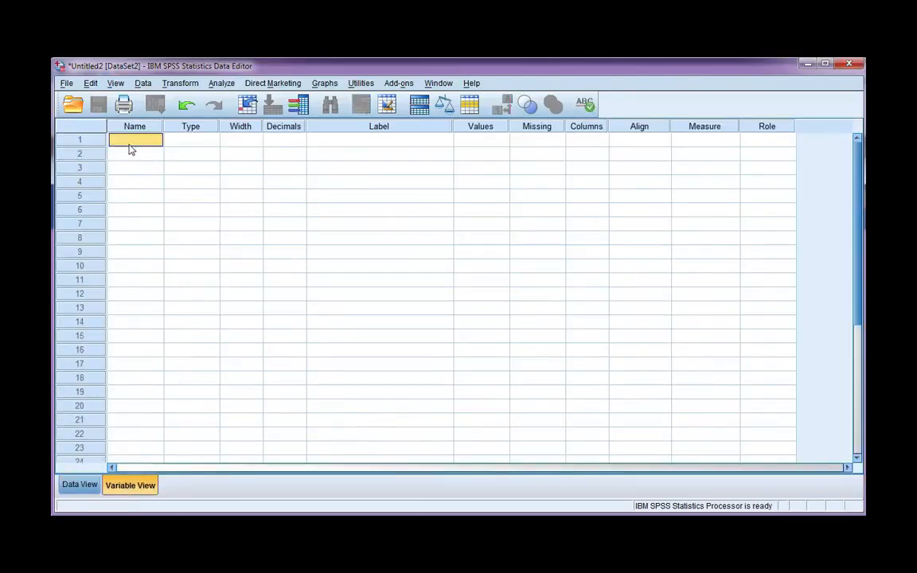
type("Role")
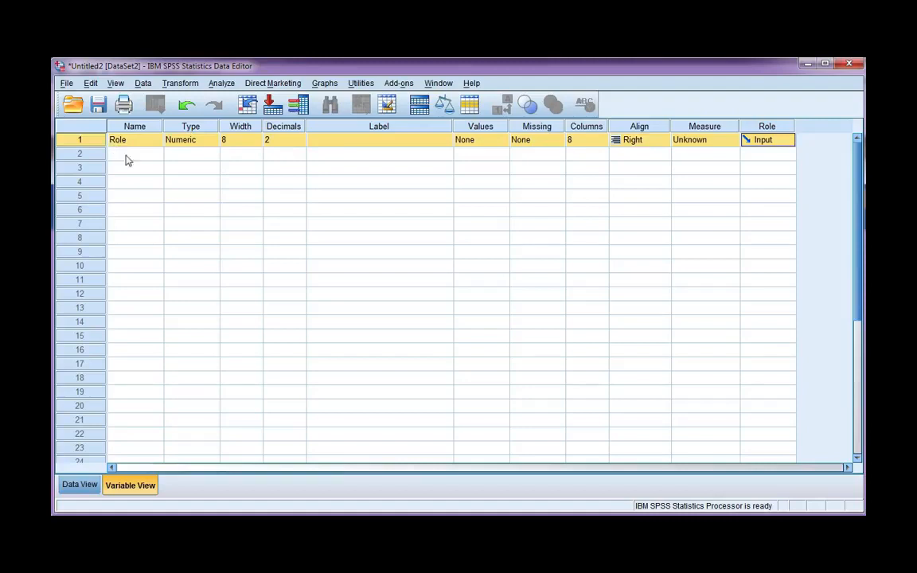
left_click(190, 140)
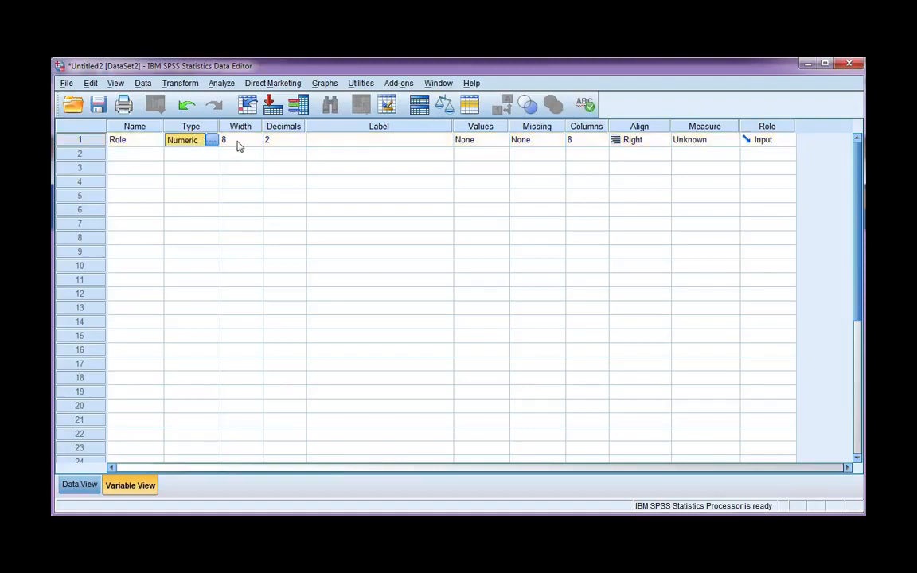
mouse_move(302, 146)
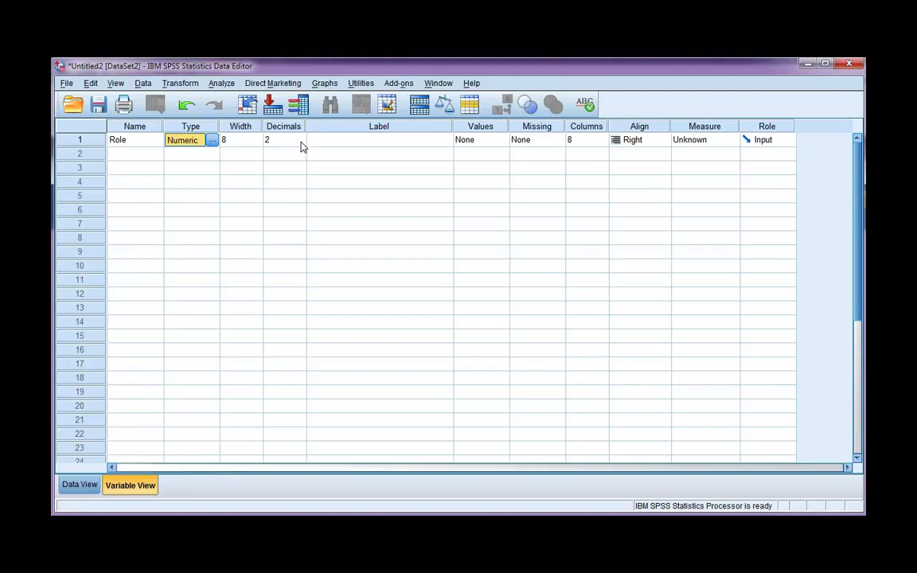
left_click(283, 139)
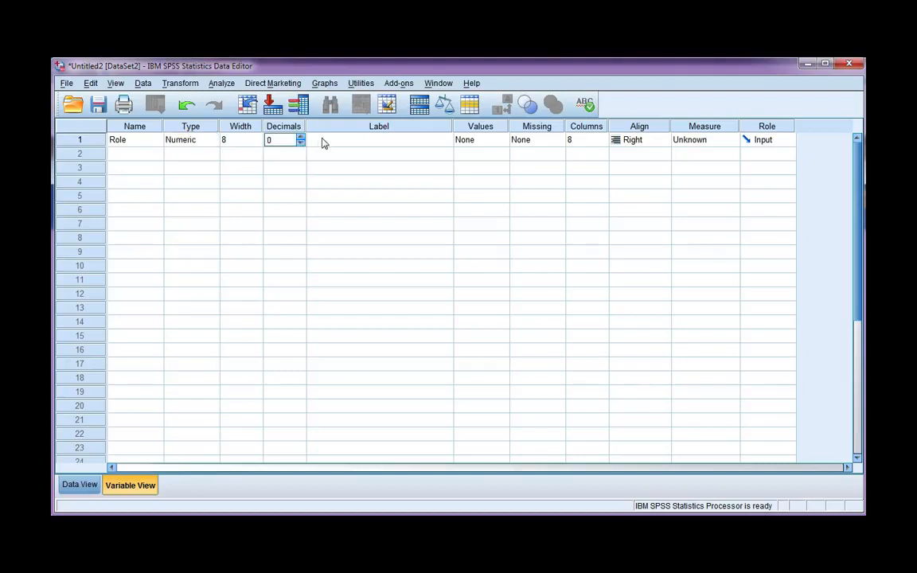
left_click(379, 140)
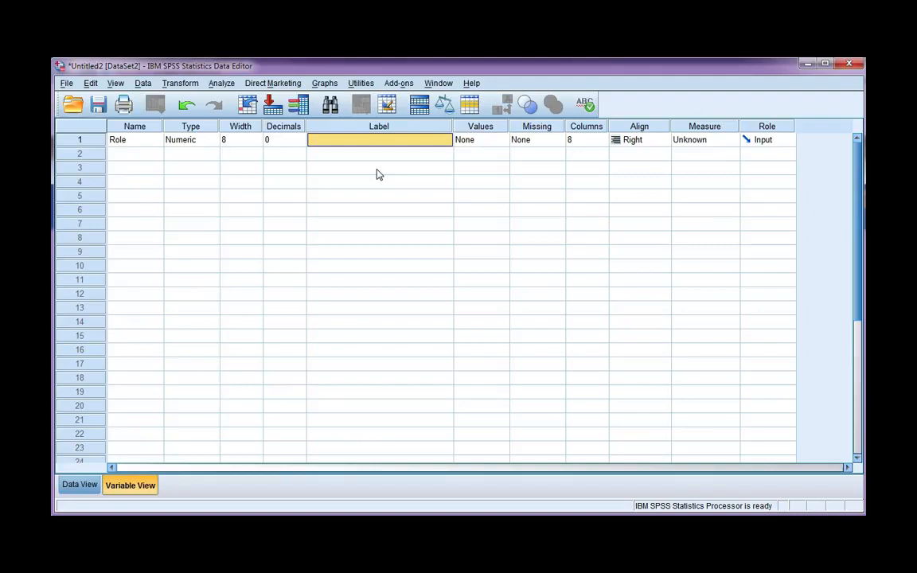
type("Parti")
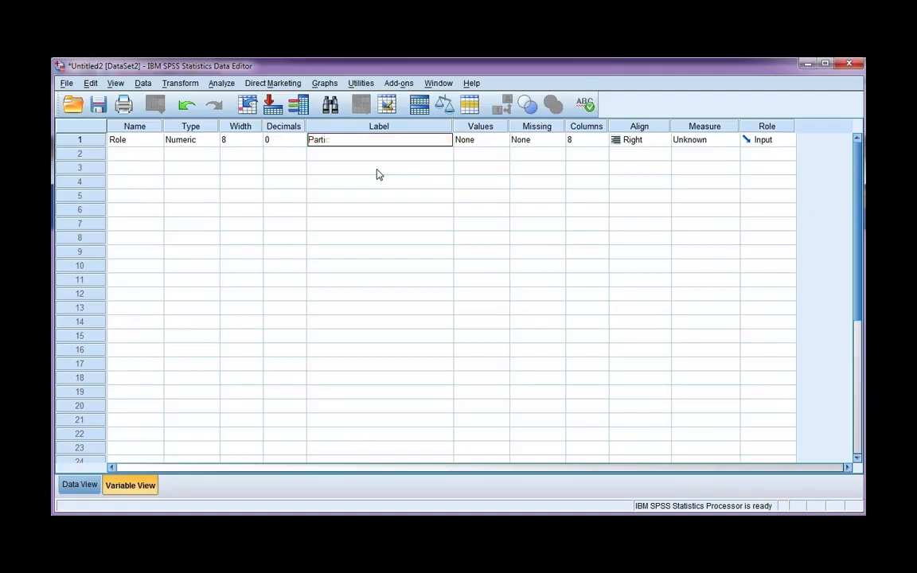
type("cipant role at university")
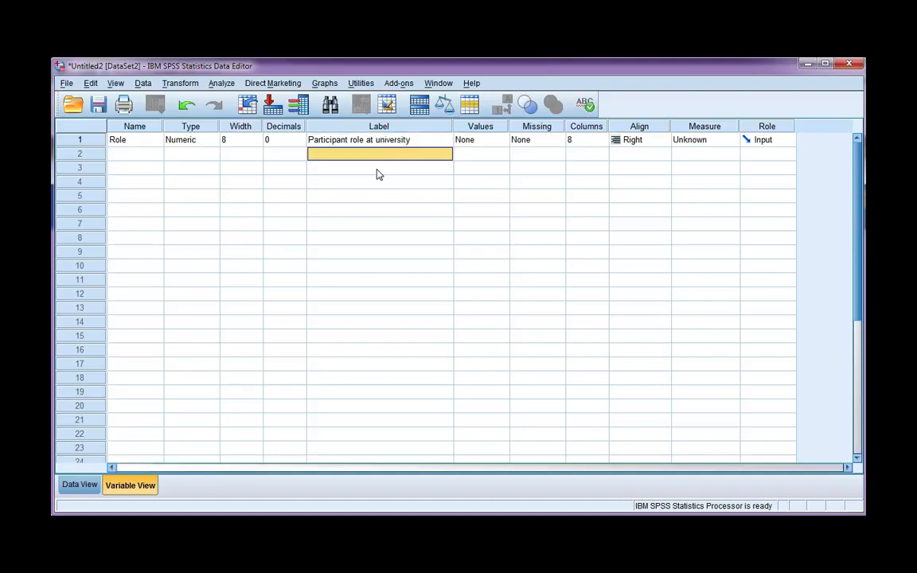
mouse_move(491, 148)
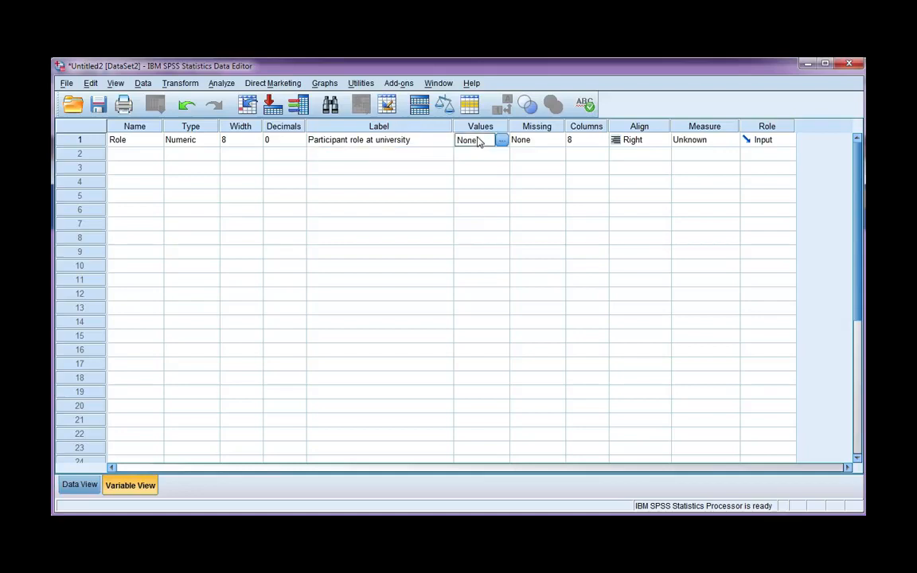
- Add Role value labels 1 = Staff, 2 = Student, 3 = Visitor and confirm
left_click(501, 140)
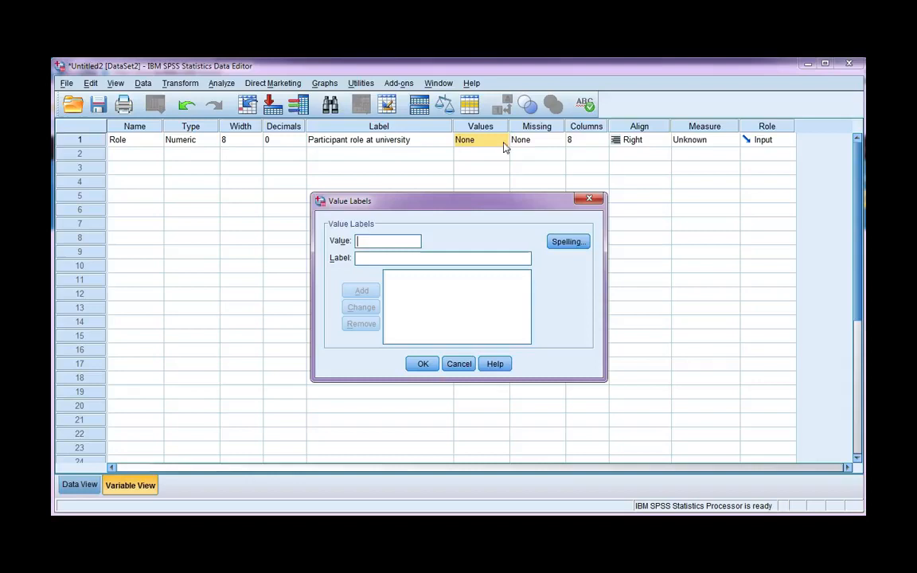
type("1")
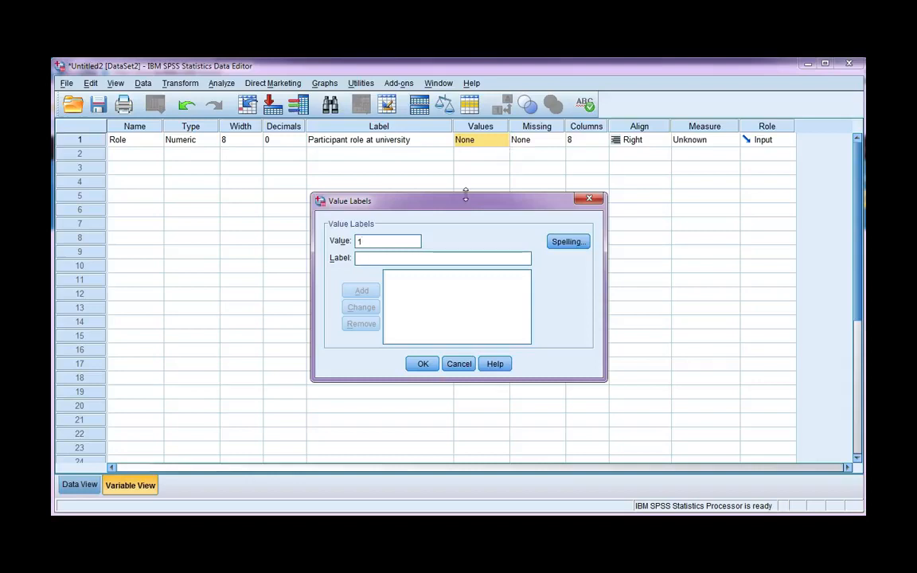
type("Staf")
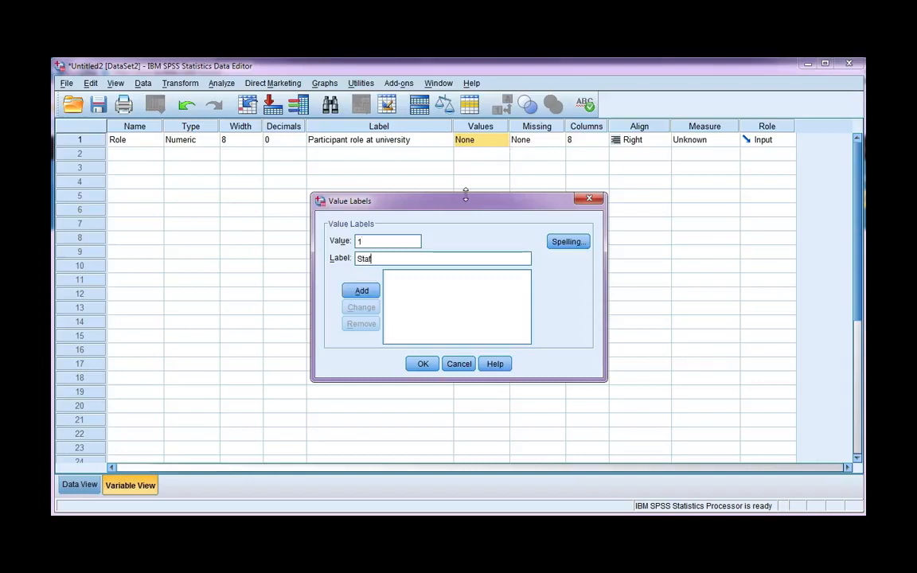
left_click(360, 290)
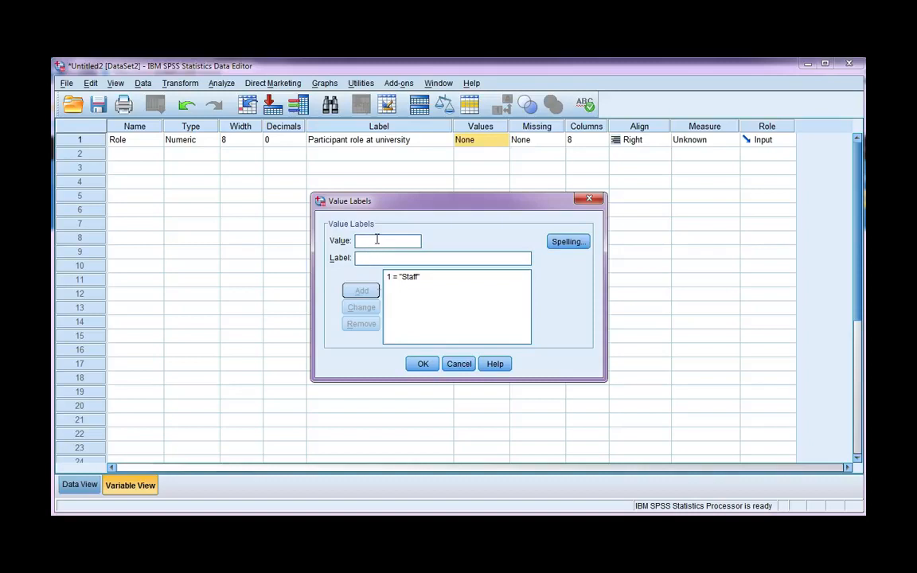
type("S")
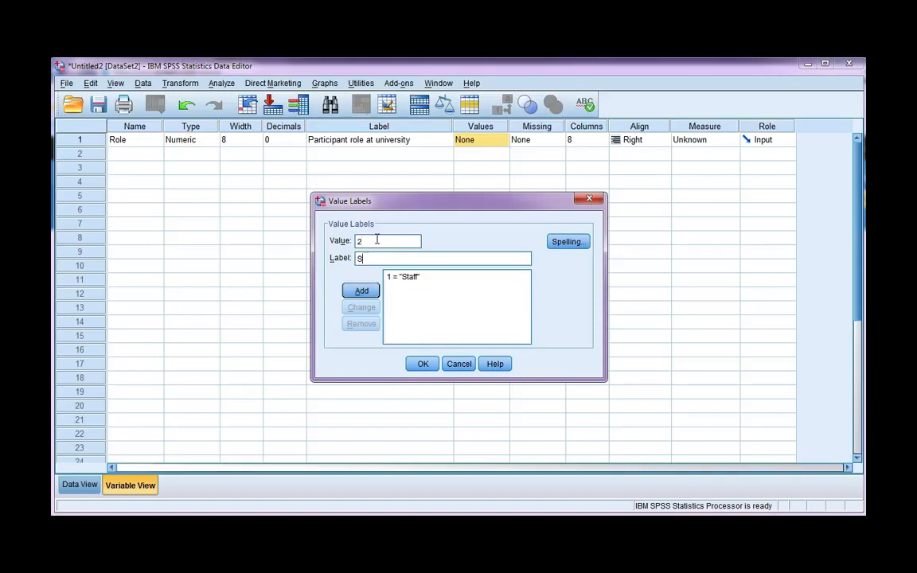
left_click(361, 289)
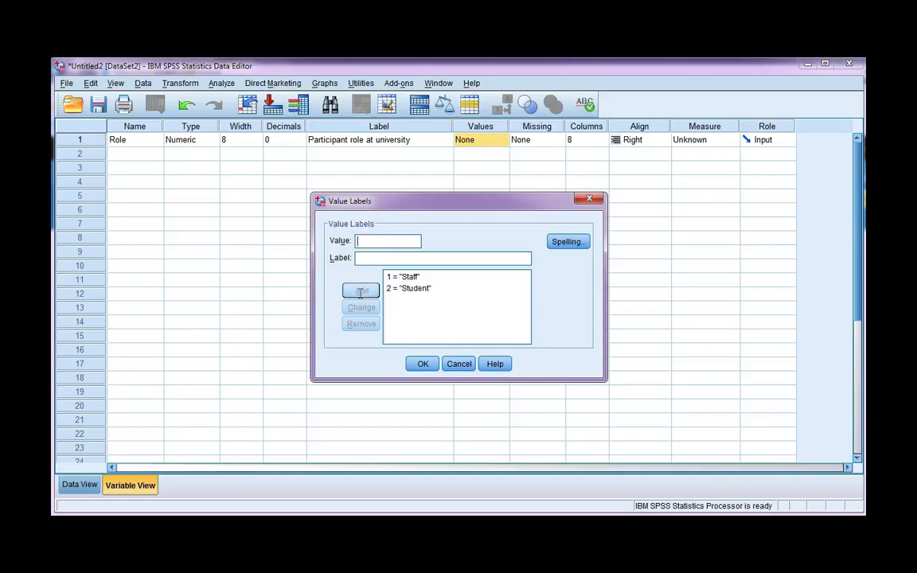
type("3")
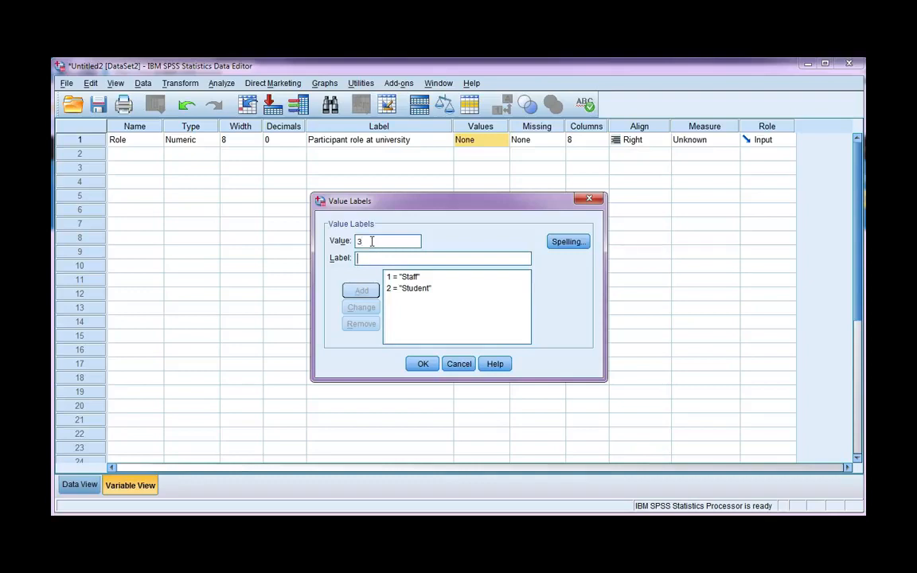
type("Visitor")
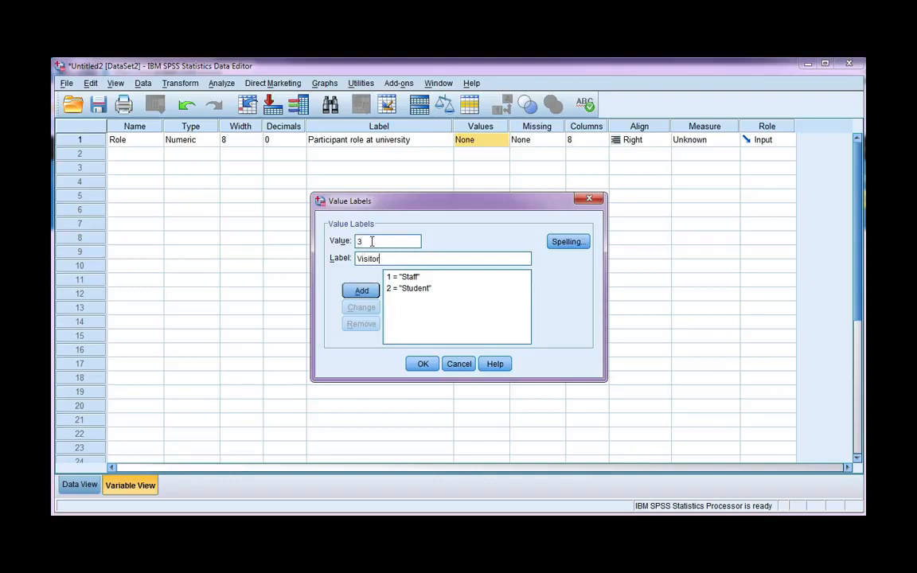
left_click(360, 290)
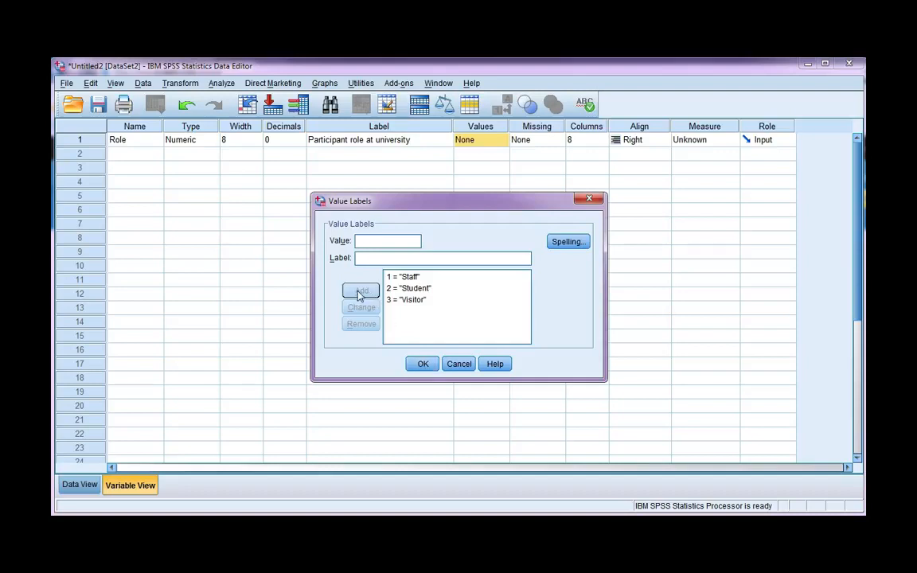
left_click(423, 364)
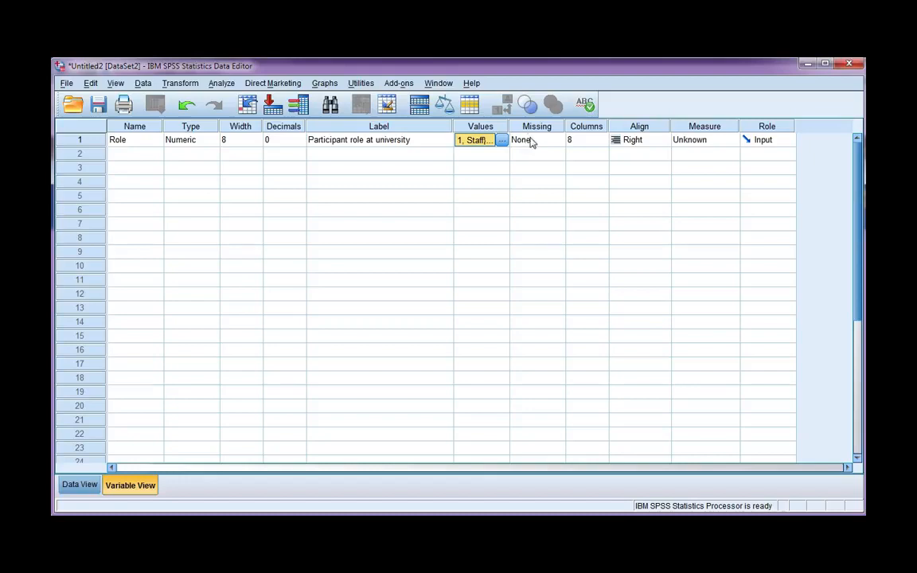
mouse_move(539, 149)
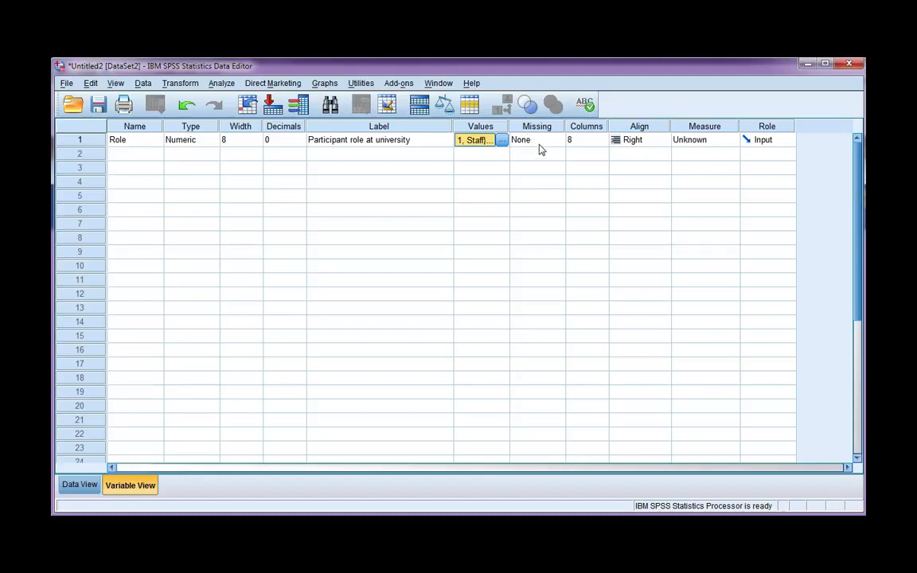
mouse_move(592, 141)
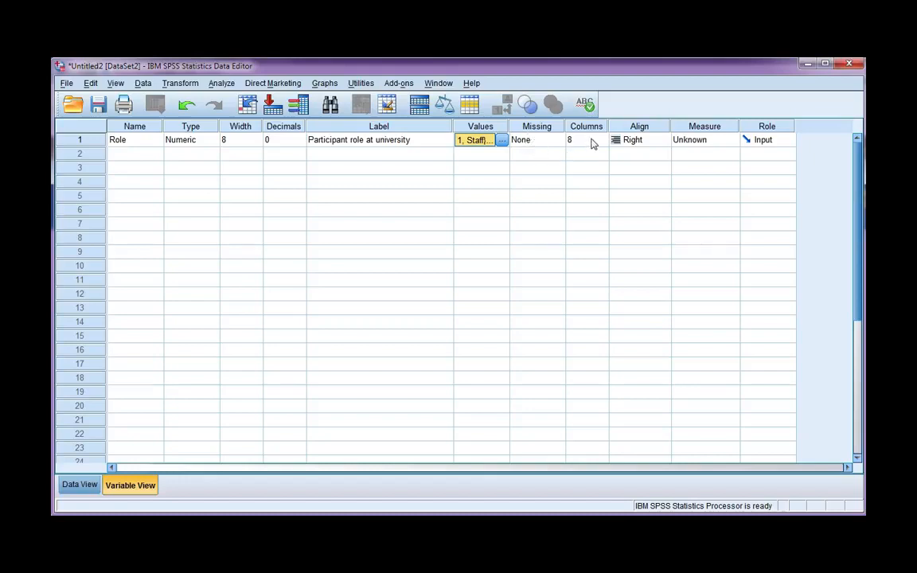
- Open Role's Measure dropdown to choose Nominal from Scale, Ordinal and Nominal
left_click(730, 139)
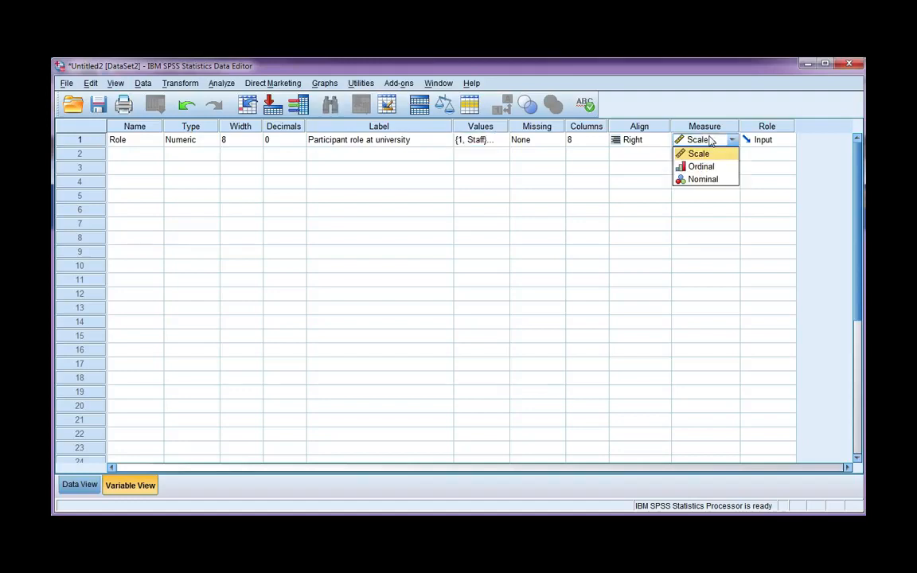
mouse_move(714, 142)
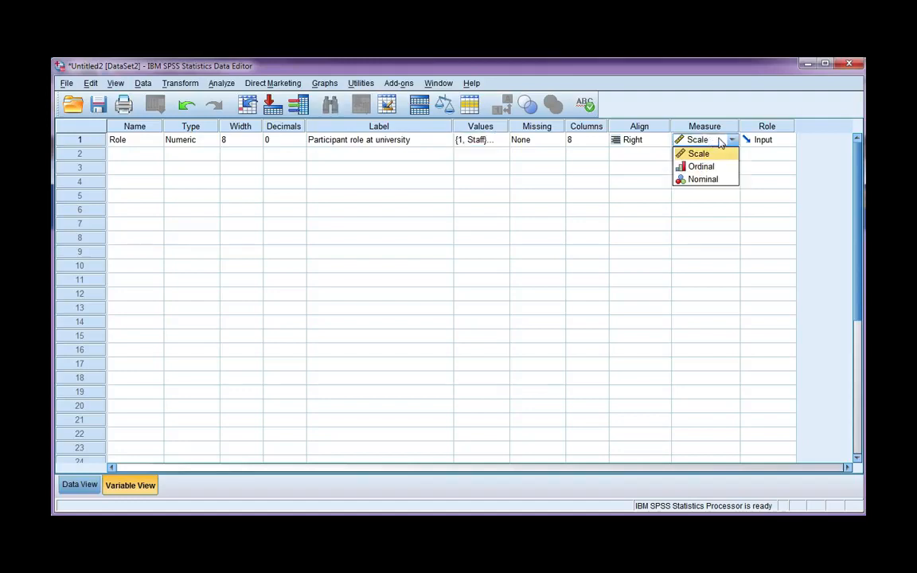
mouse_move(718, 148)
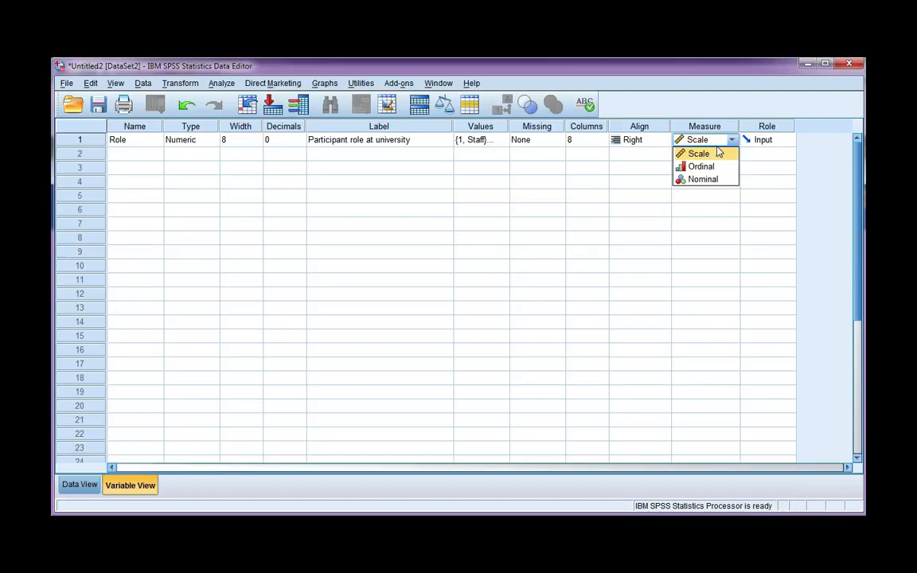
mouse_move(704, 179)
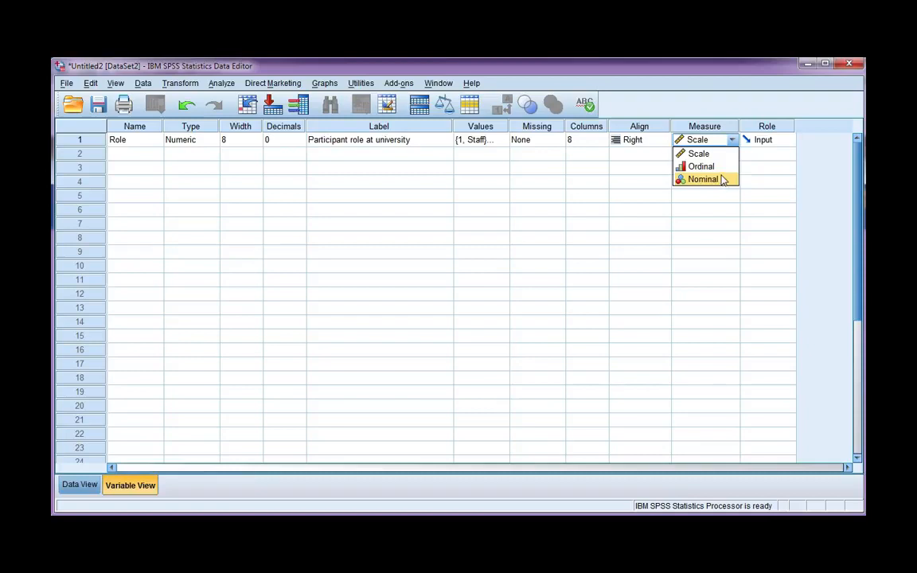
mouse_move(704, 166)
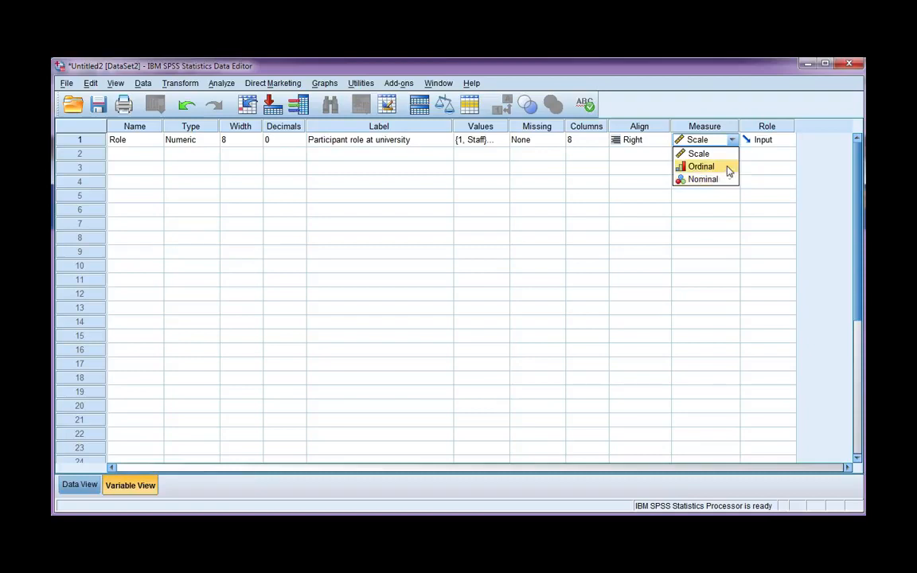
mouse_move(702, 179)
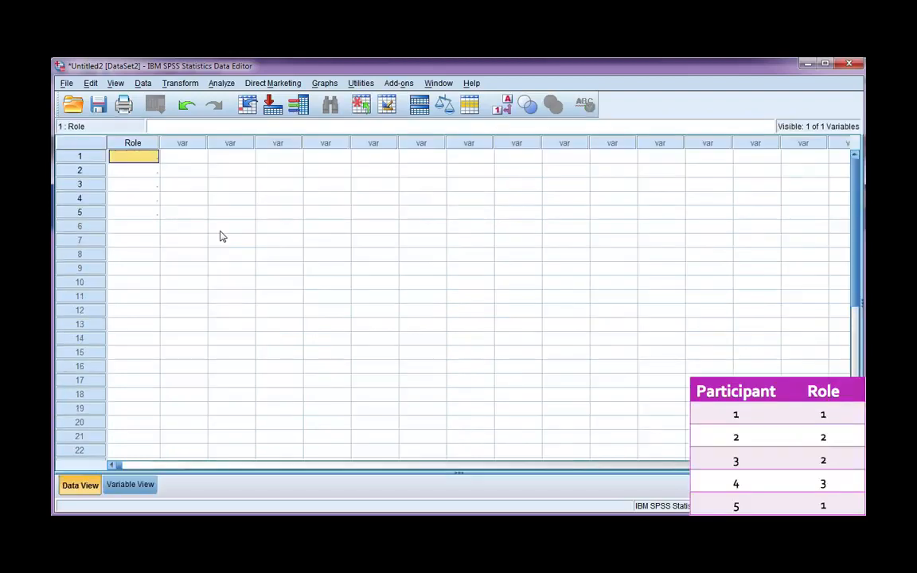
- Enter Role codes 1, 2, 2, 3, 1 and display them as value labels
type("1")
left_click(133, 169)
type("2")
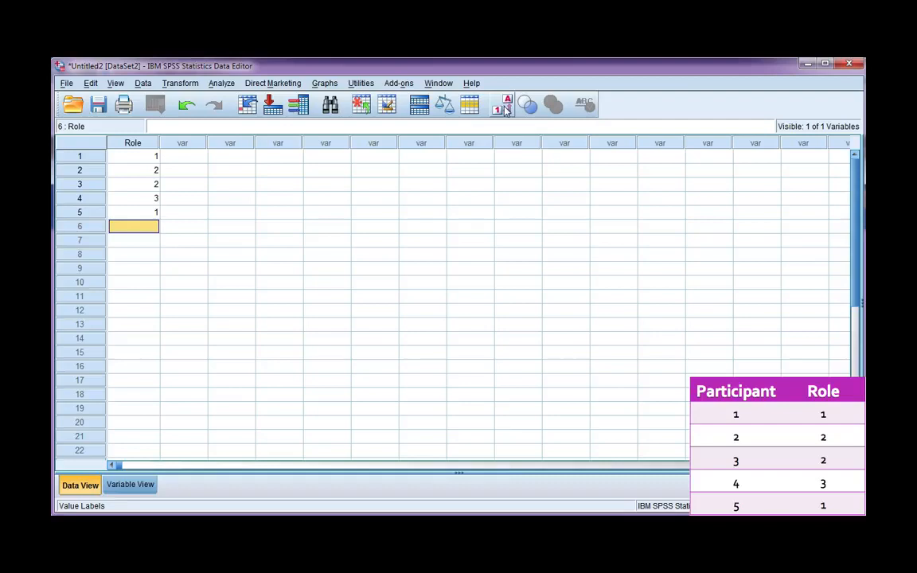
left_click(502, 105)
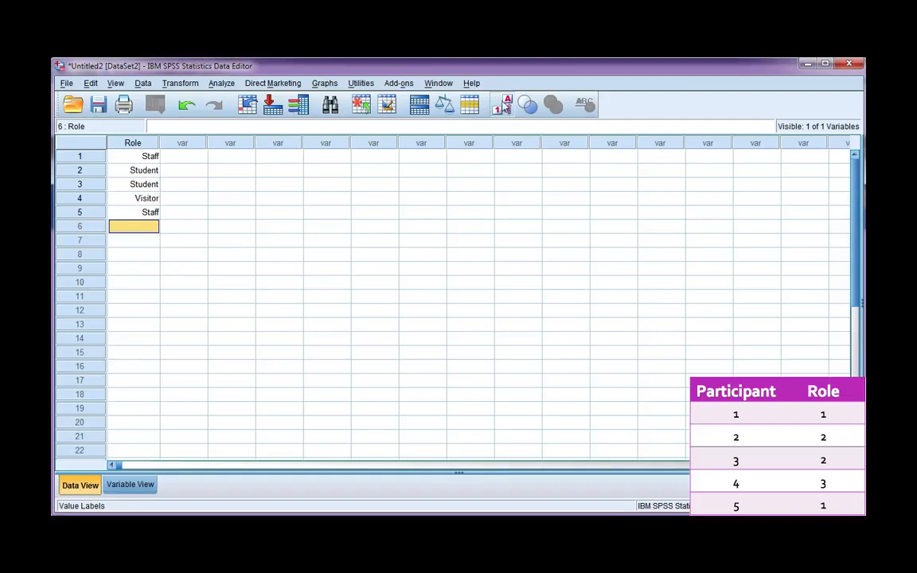
mouse_move(506, 104)
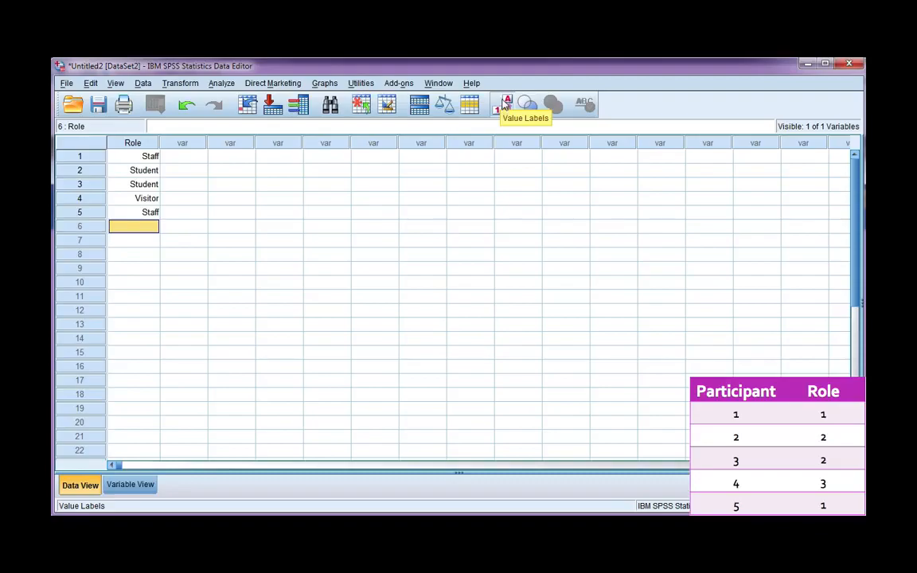
key("alt+tab")
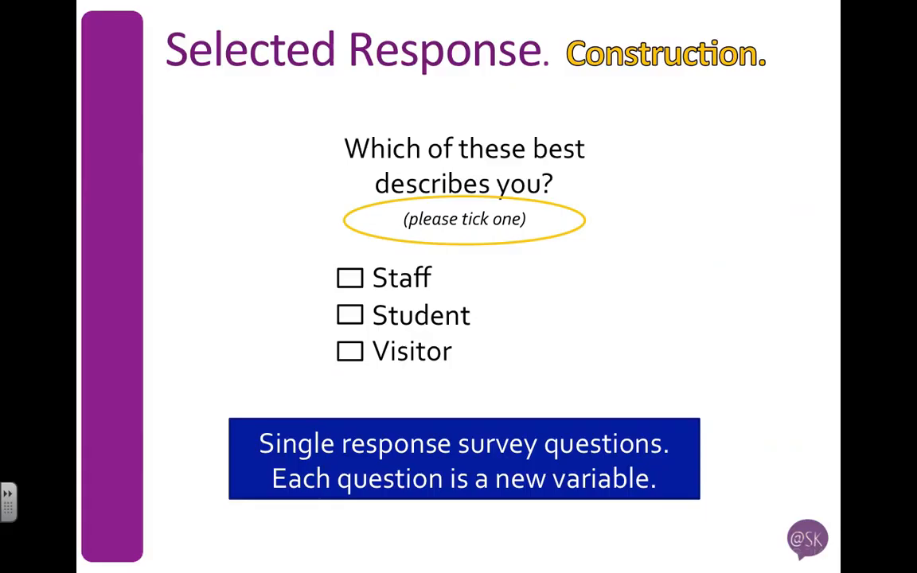